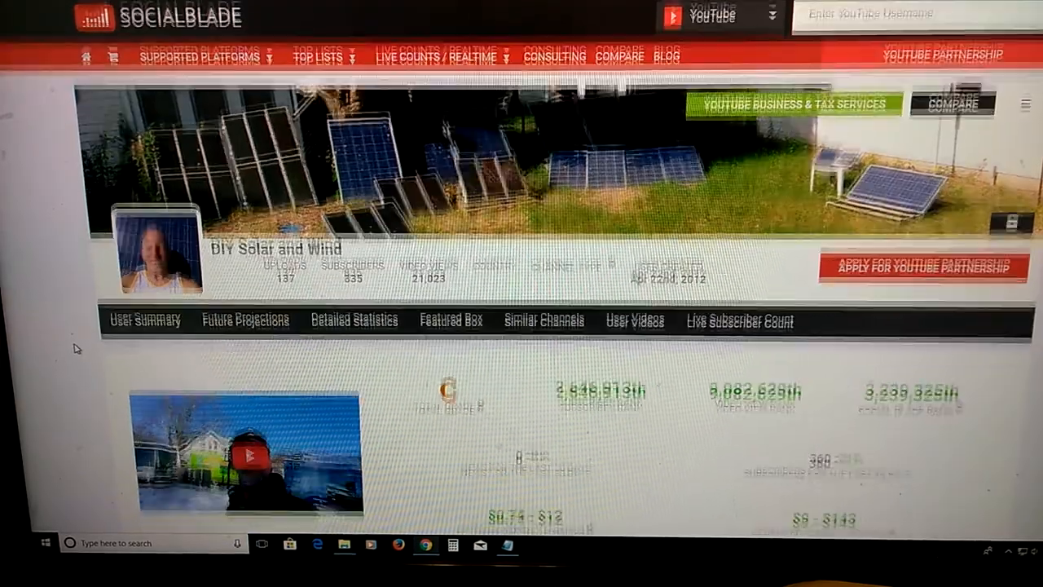
scroll("down", 3)
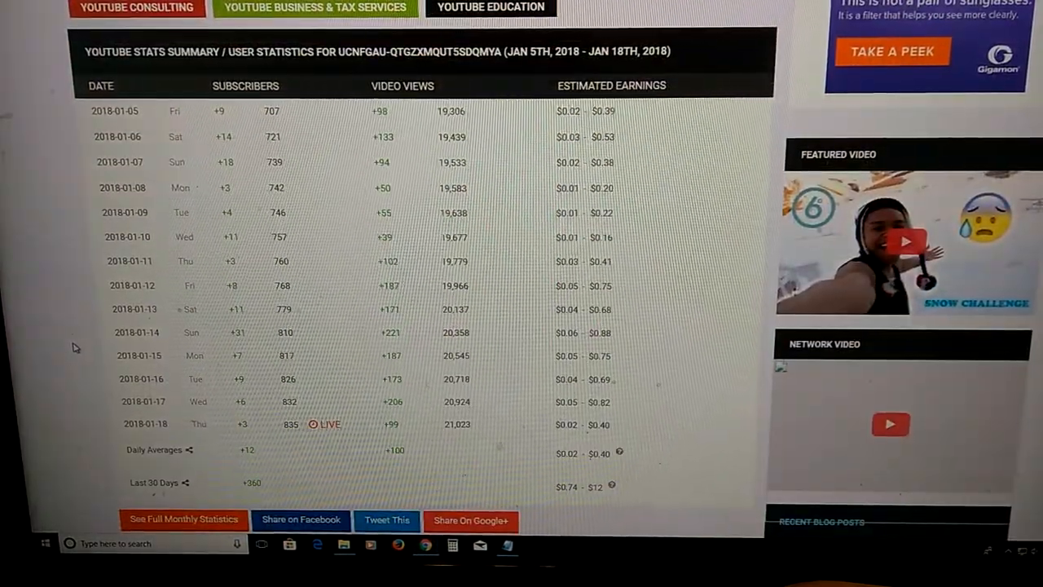
scroll("up", 3)
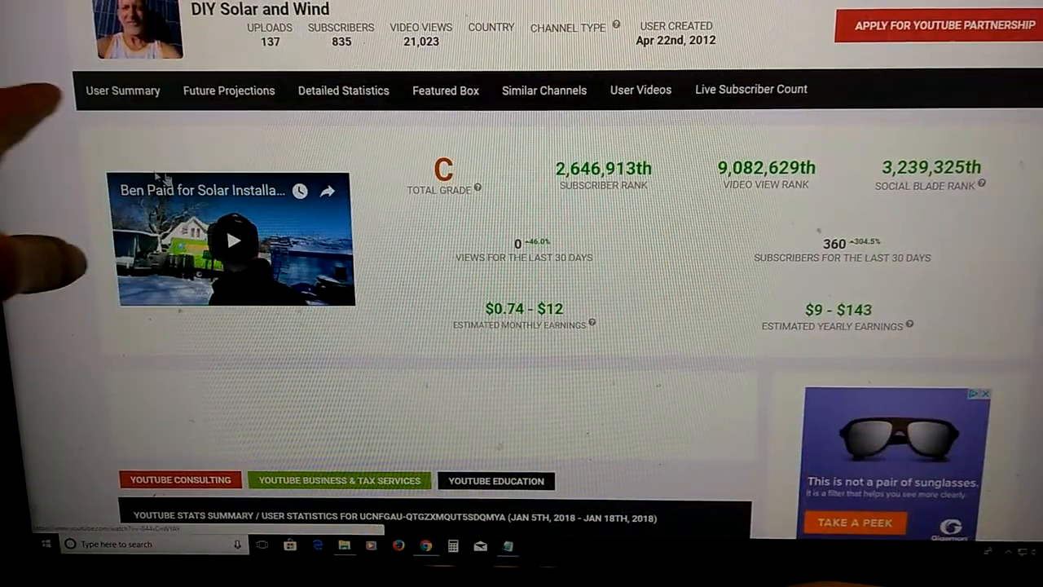
scroll("down", 3)
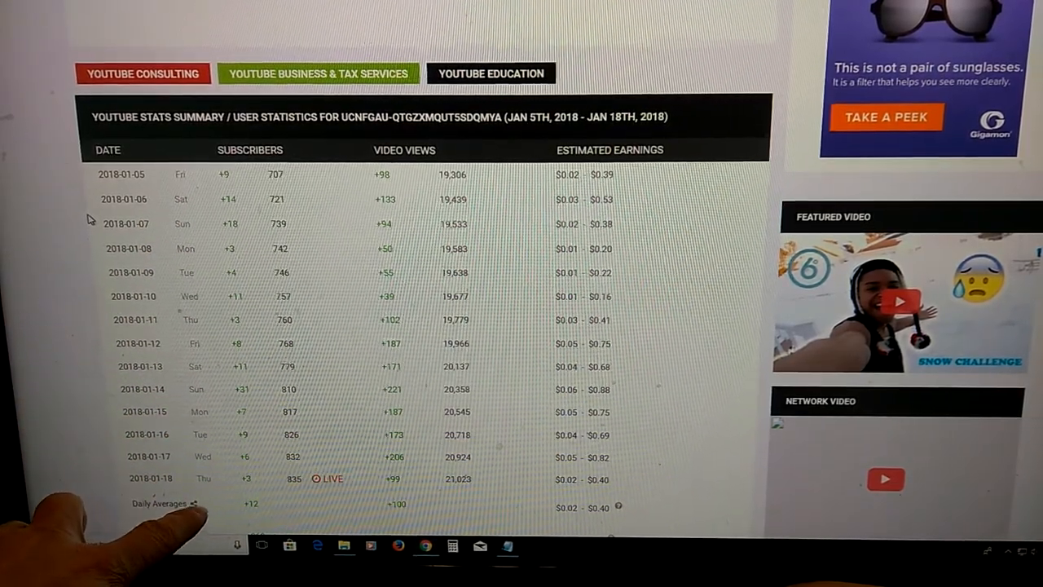
scroll("down", 3)
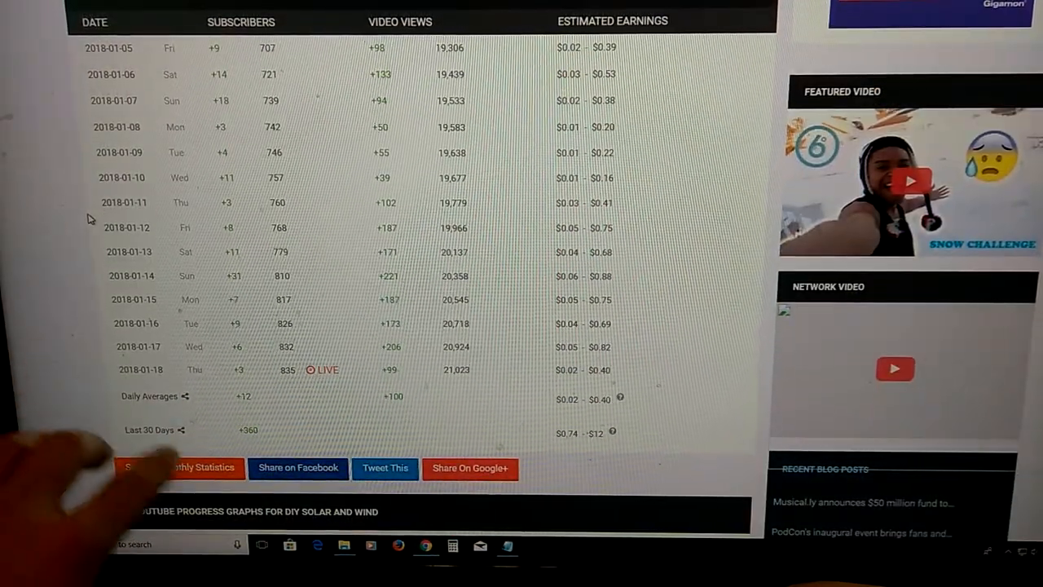
scroll("down", 3)
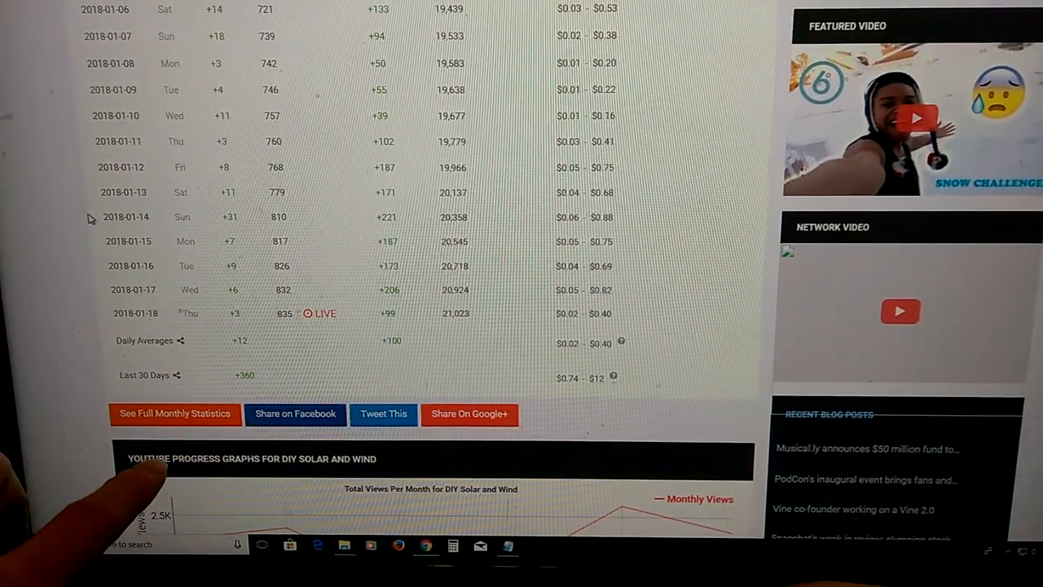
scroll("up", 3)
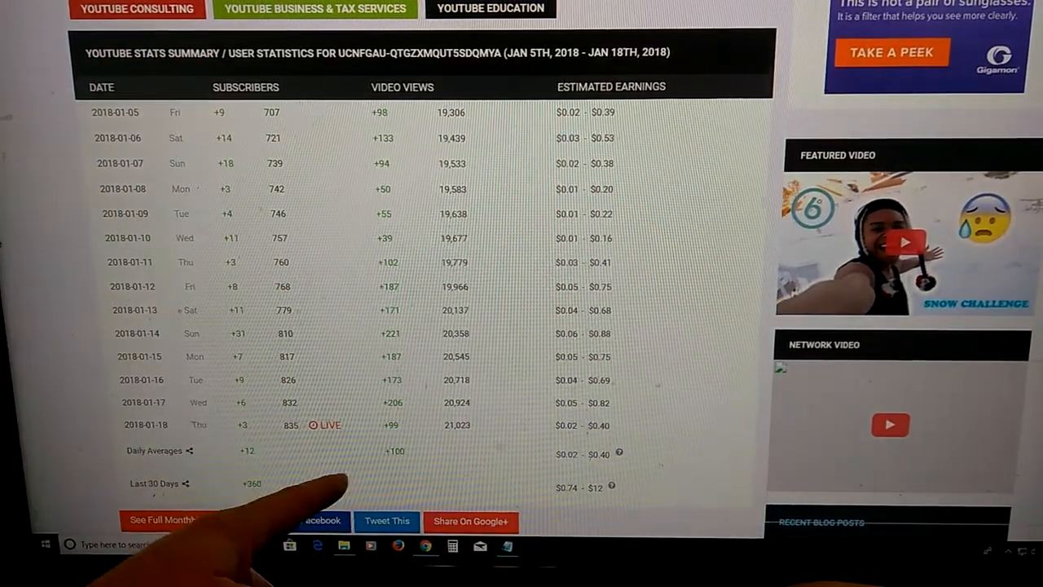
scroll("down", 3)
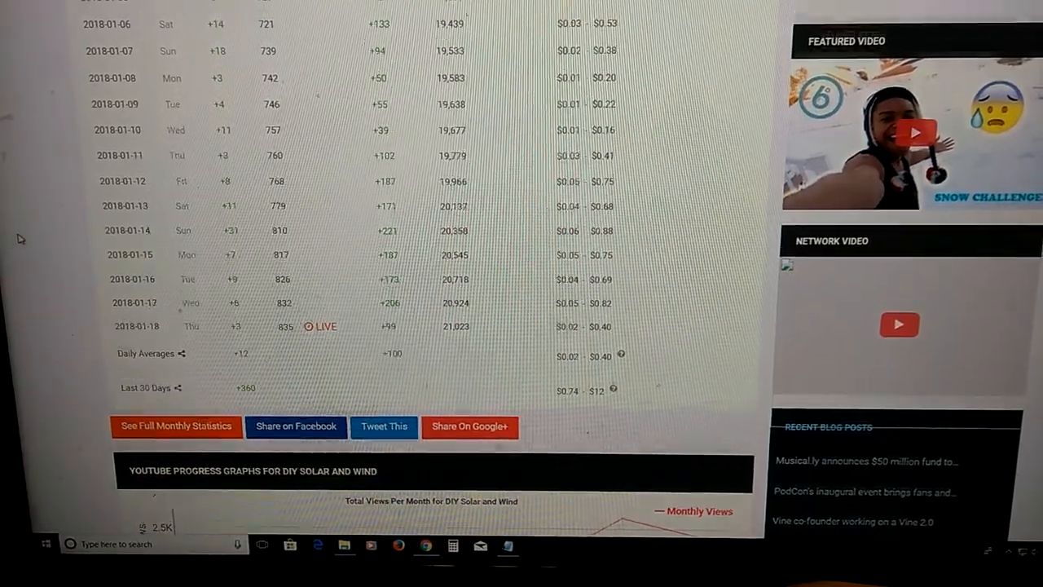
scroll("up", 3)
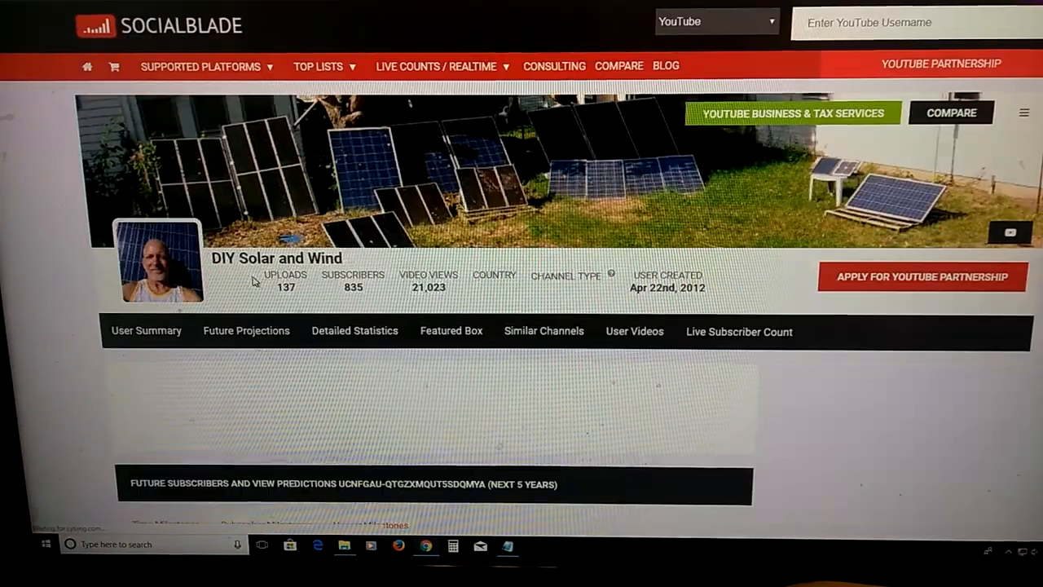
scroll("down", 3)
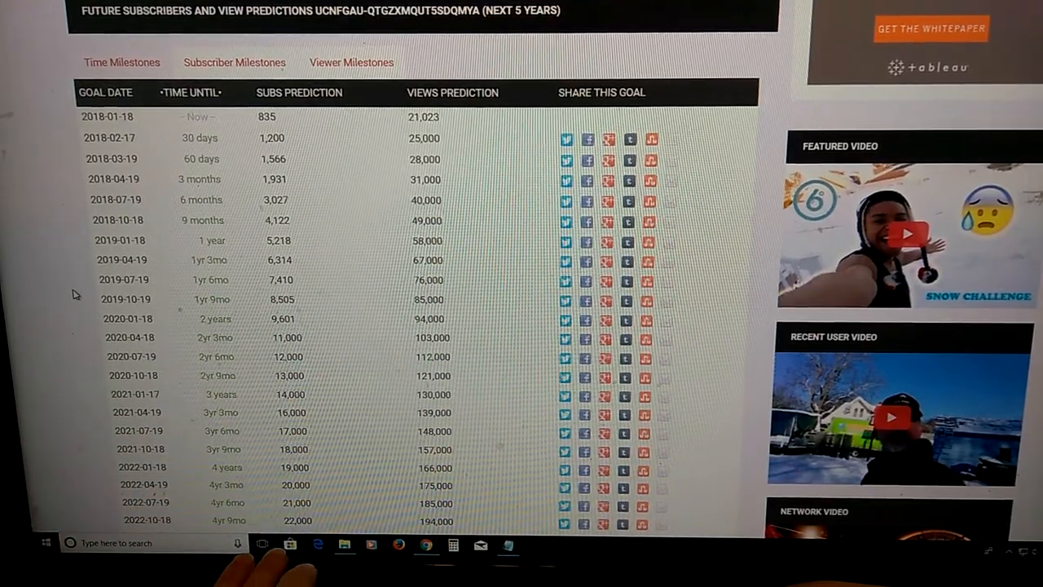
scroll("down", 3)
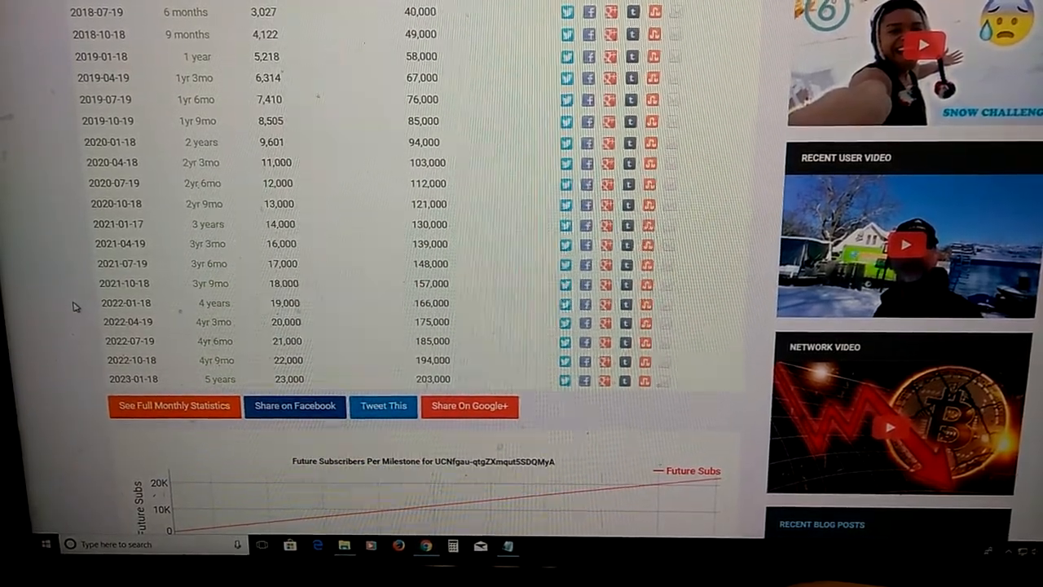
scroll("up", 3)
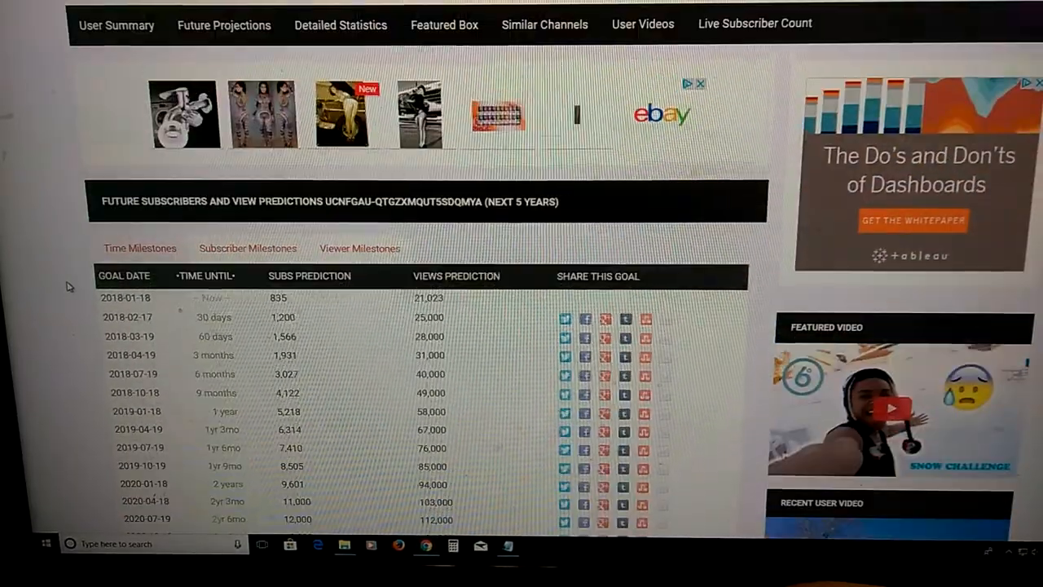
scroll("up", 3)
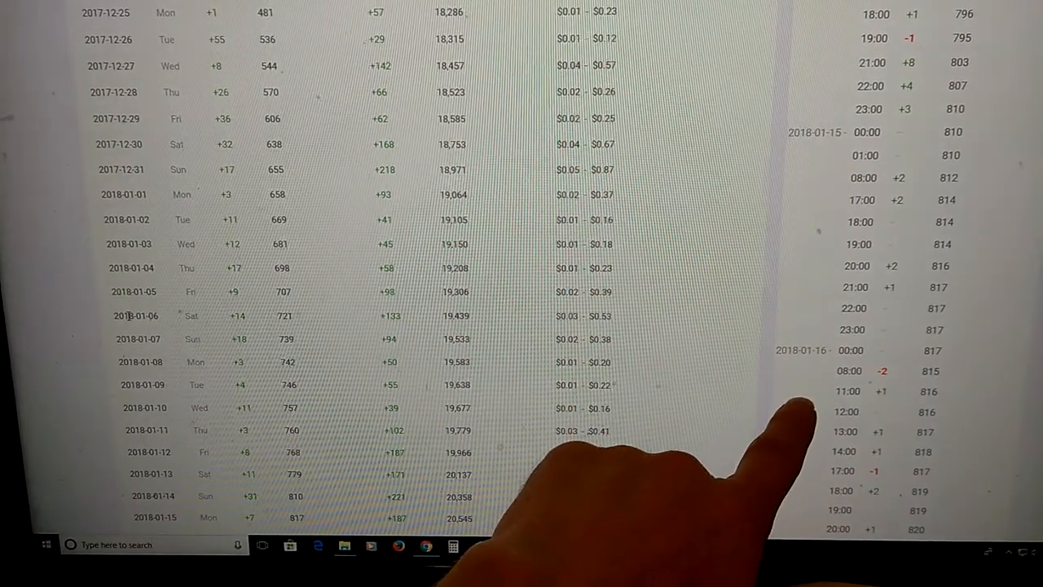
scroll("down", 3)
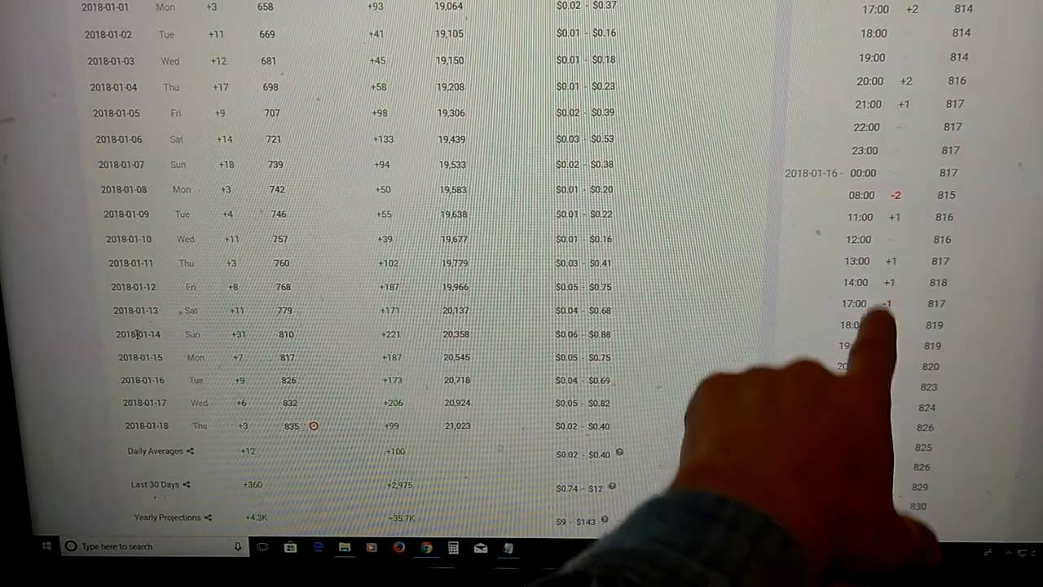
scroll("down", 3)
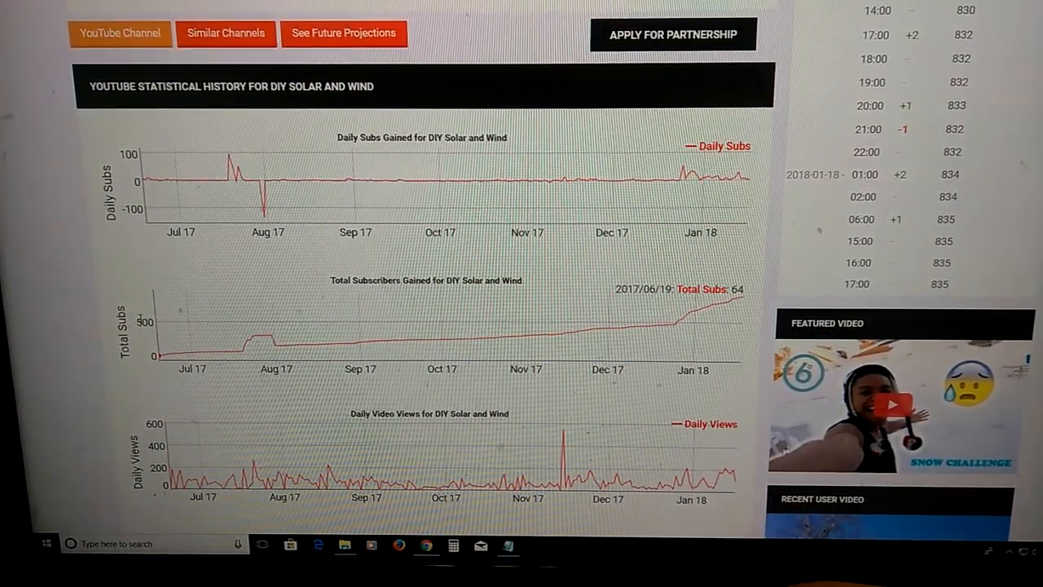
scroll("up", 3)
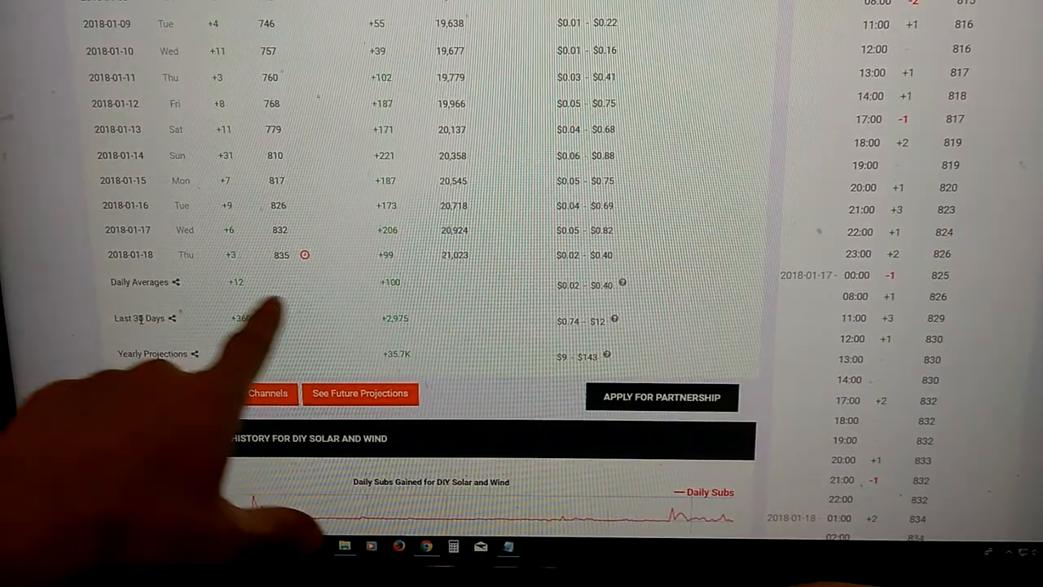
scroll("down", 3)
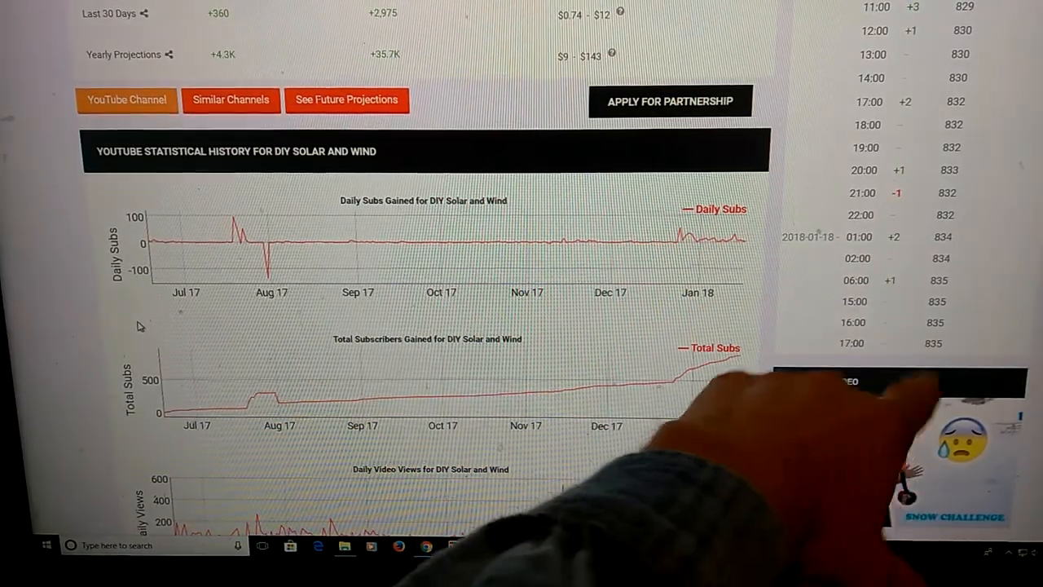
scroll("up", 3)
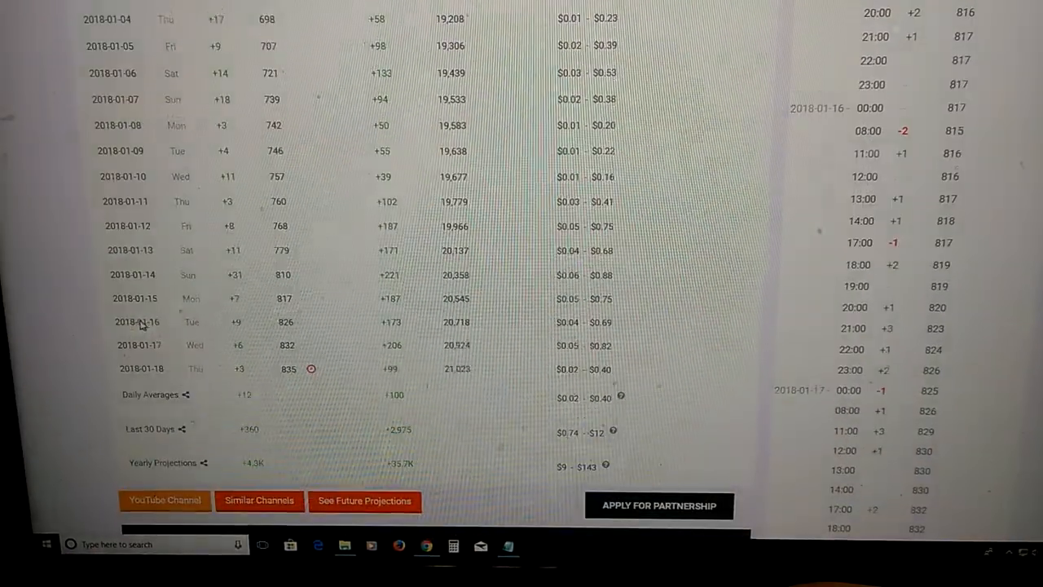